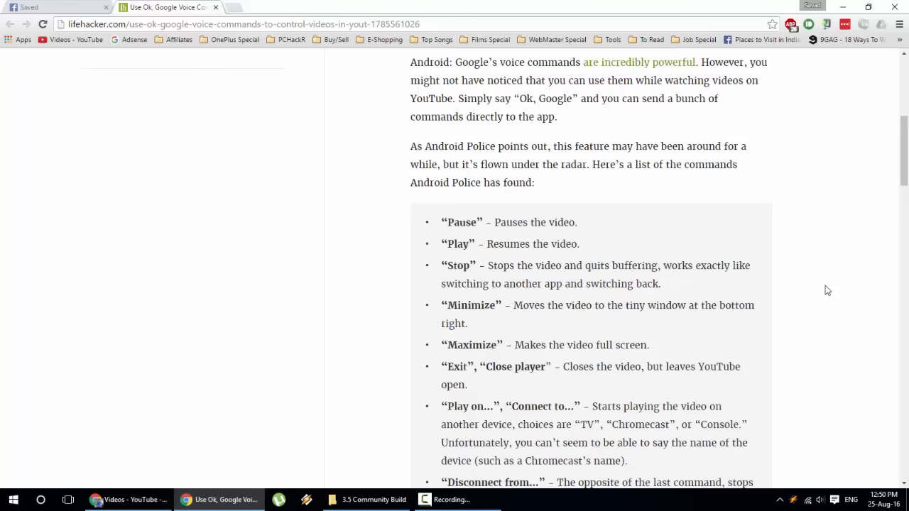
# Step: Scroll to the end of the voice-command list and select the word 'Skip' in the last entry
pyautogui.scroll(-3)
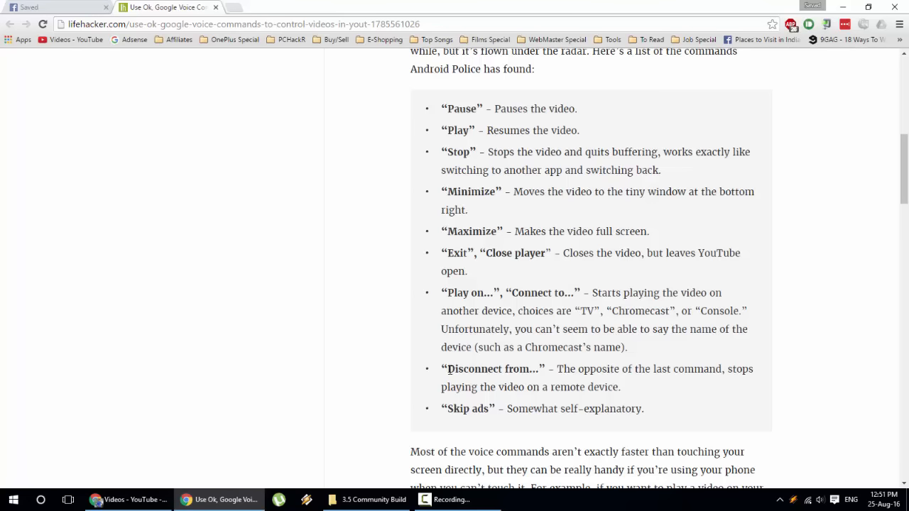
pyautogui.moveTo(368, 335)
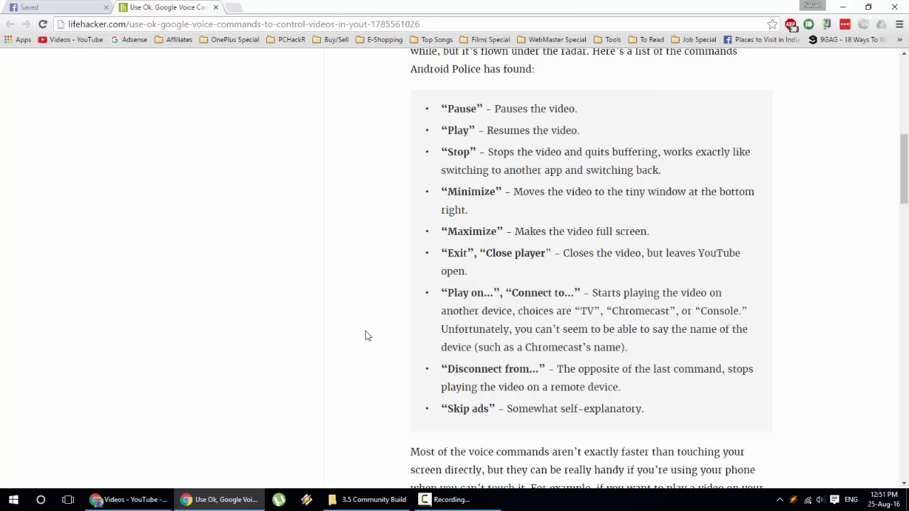
pyautogui.doubleClick(457, 409)
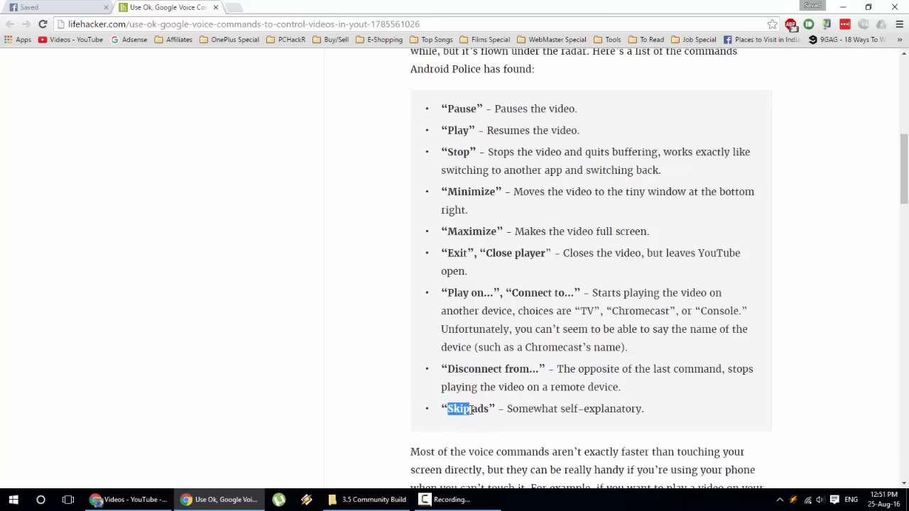